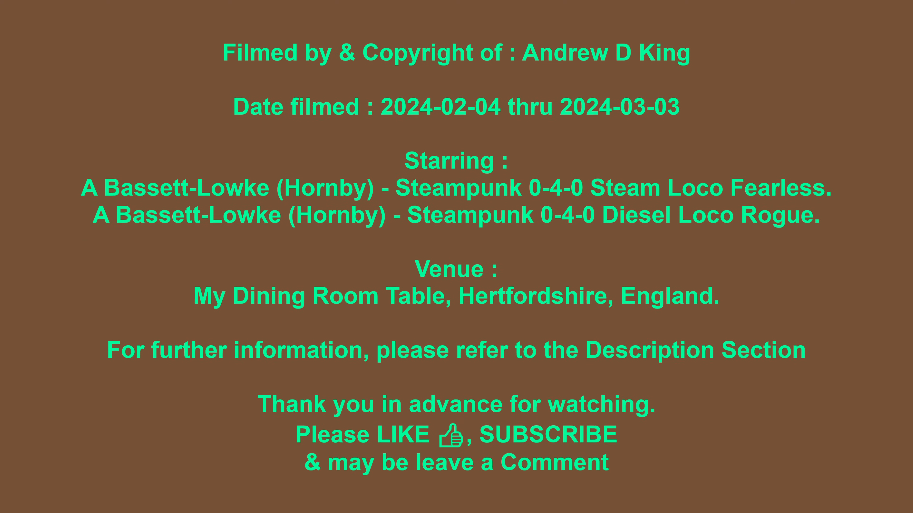
{"action": "scroll", "scroll_direction": "up", "scroll_amount": 3}
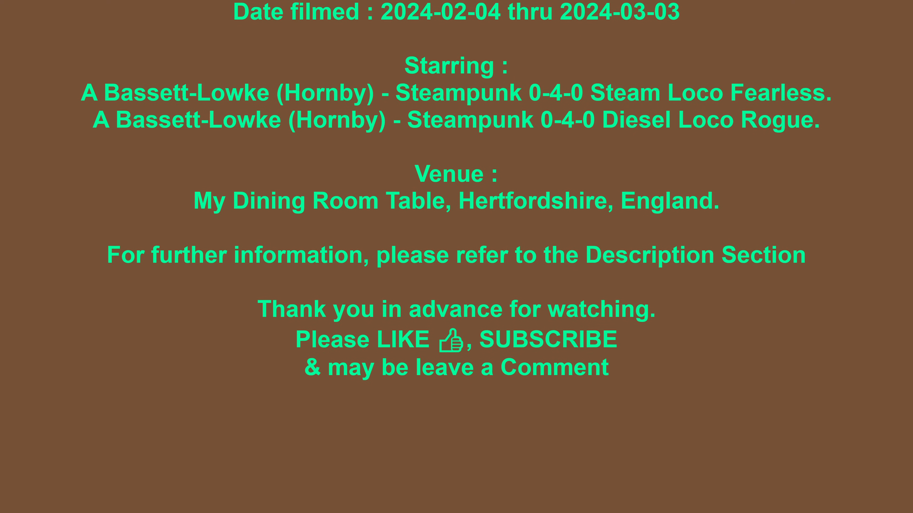